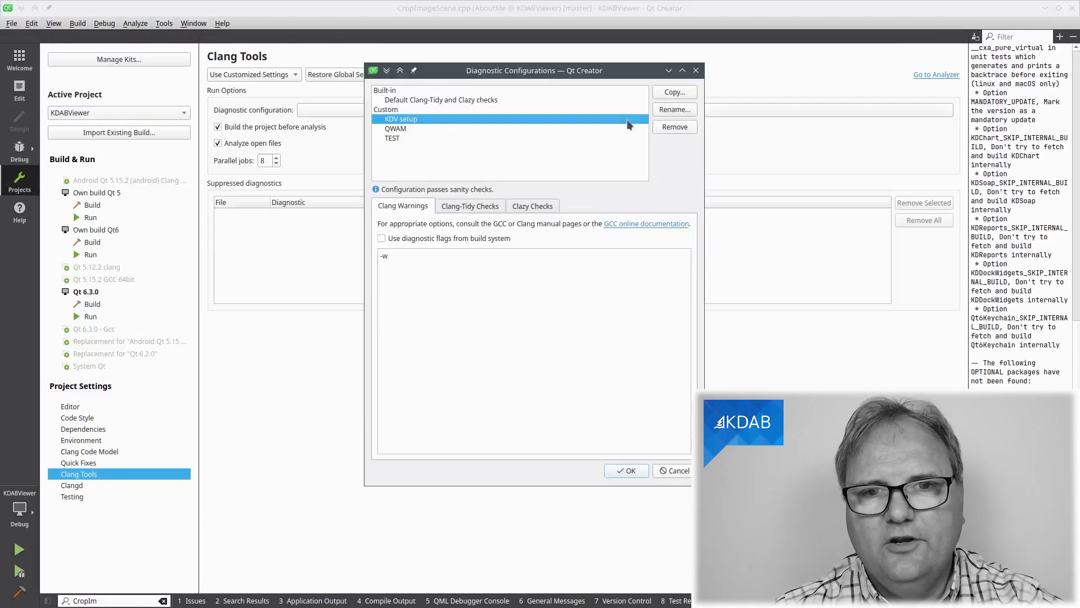
Step: Switch KDV setup's Clang-Tidy checks from 'Use .clang-tidy config file' to 'Select Checks', revealing the check-group tree
left_click(471, 206)
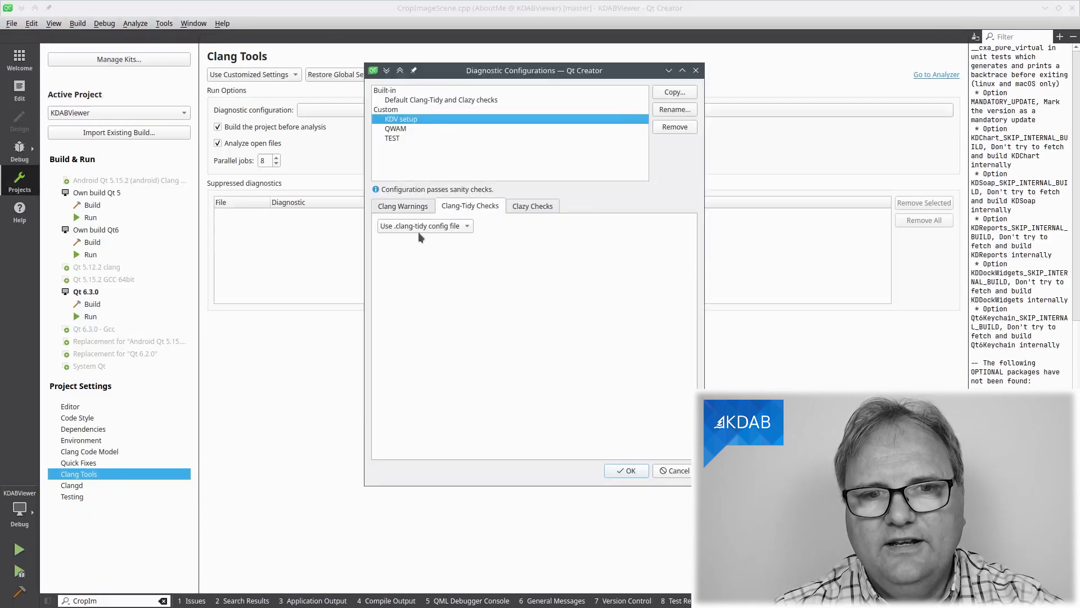
left_click(424, 225)
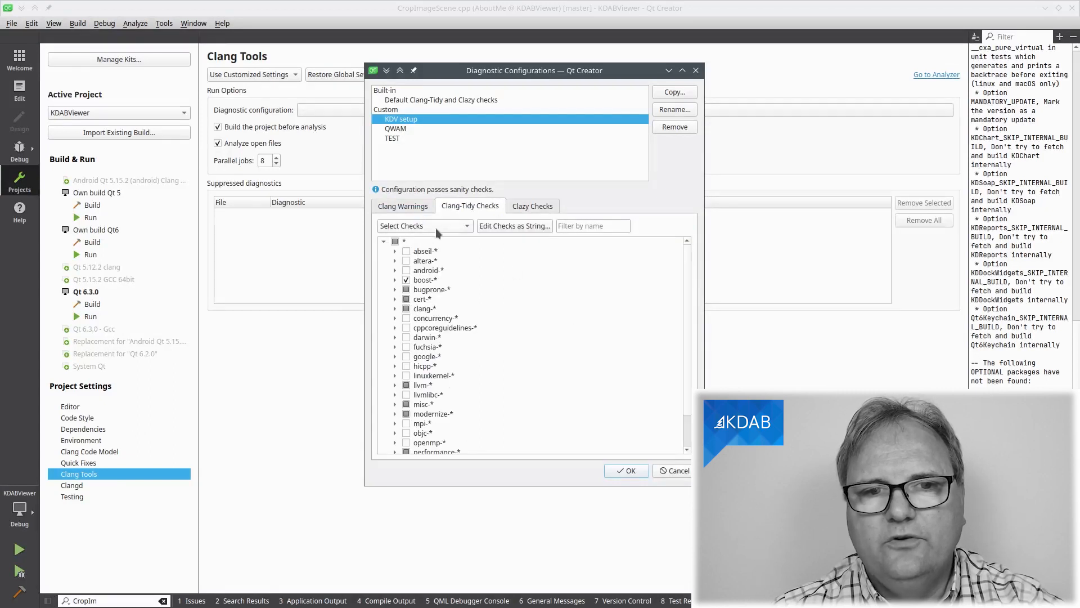
left_click(425, 225)
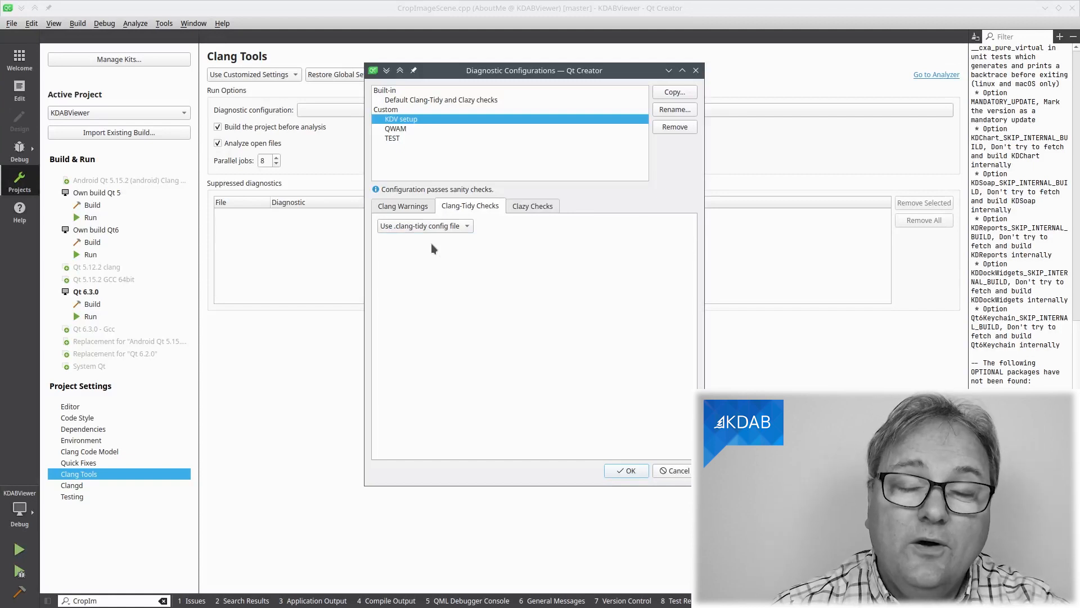
left_click(425, 225)
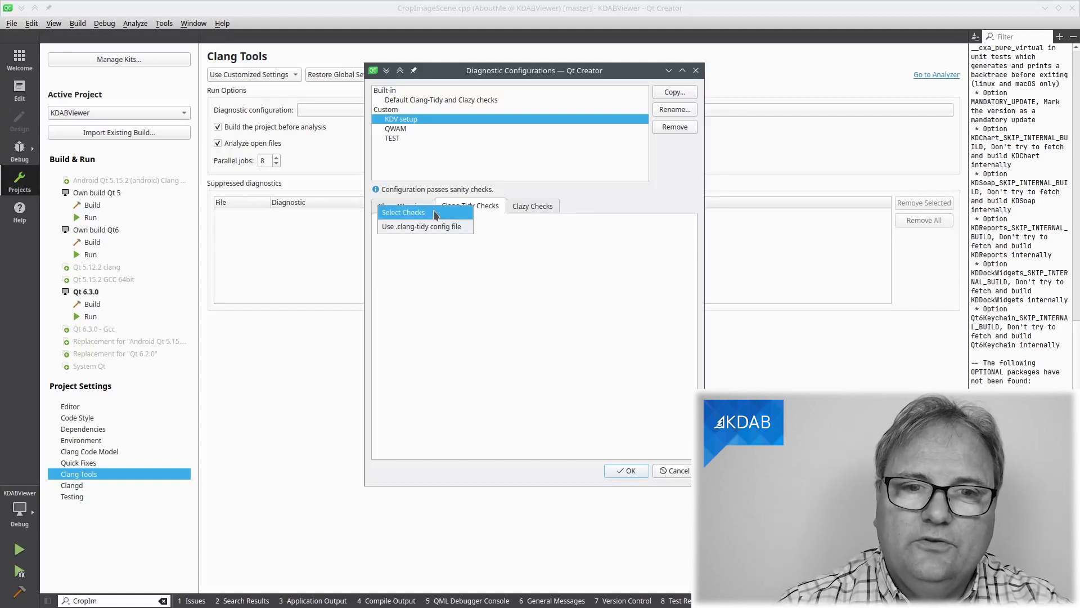
left_click(403, 212)
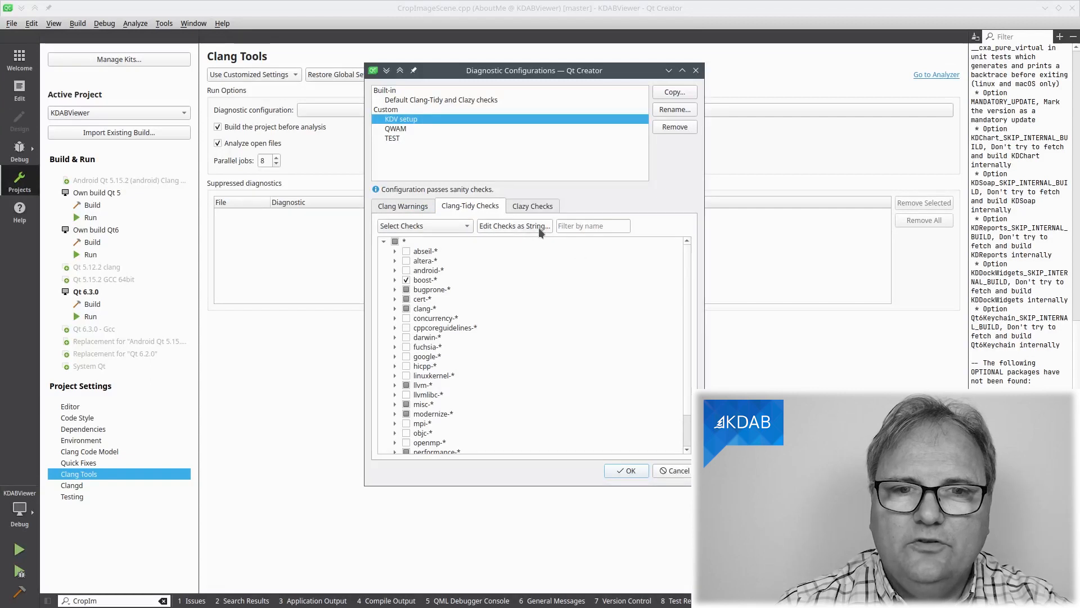
left_click(513, 225)
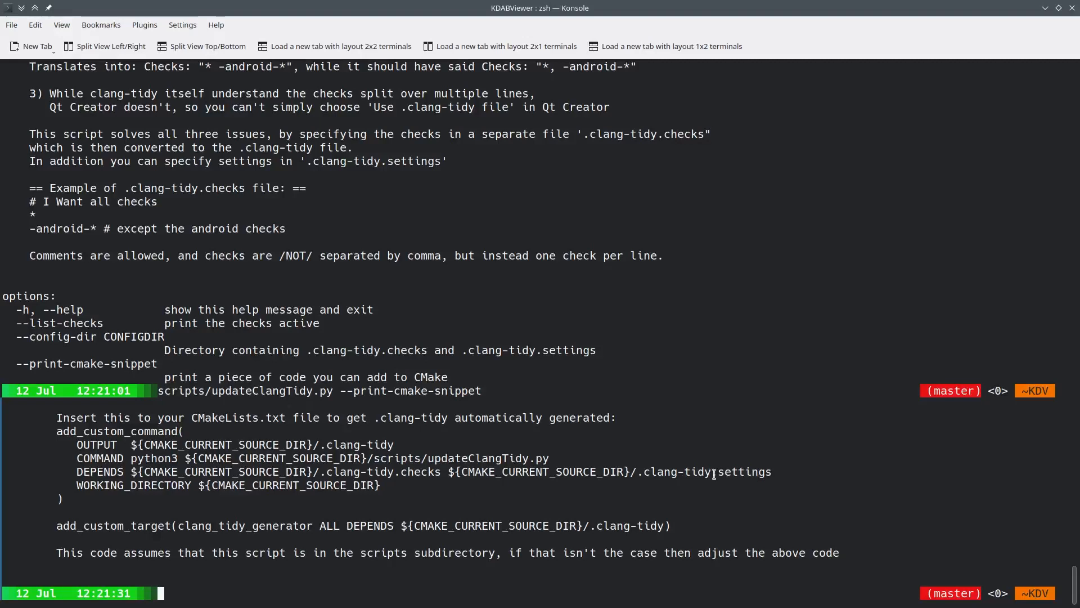
mouse_move(422, 478)
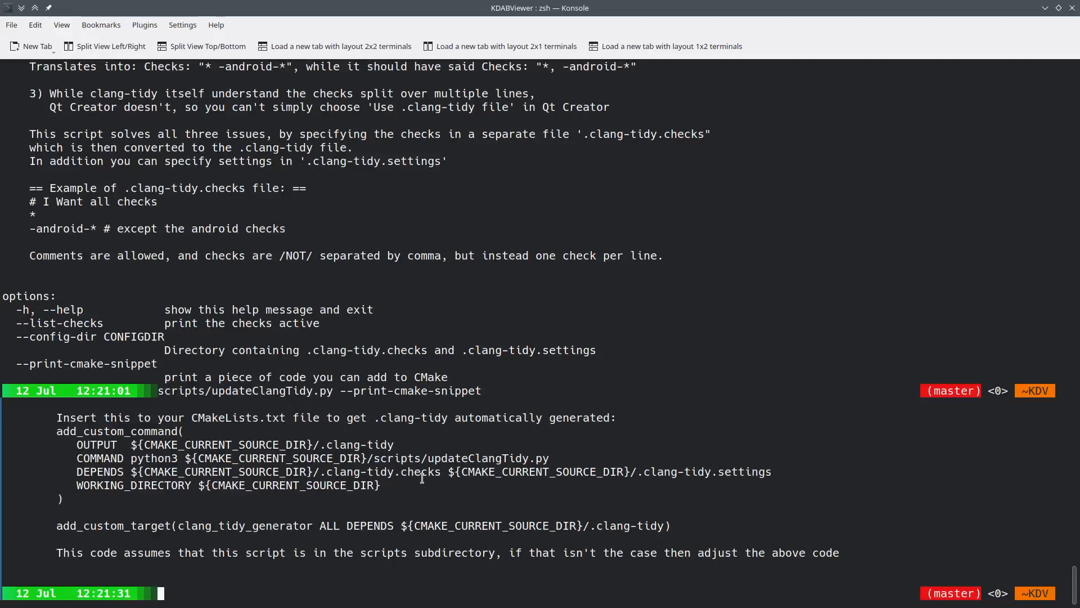